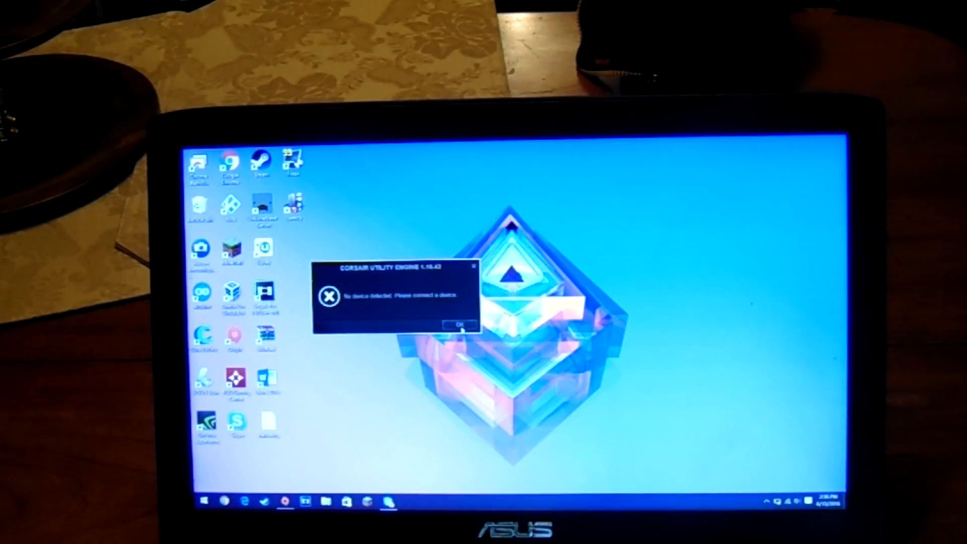
Dismiss the Corsair Utility Engine 'No device detected' error with OK.
click(457, 324)
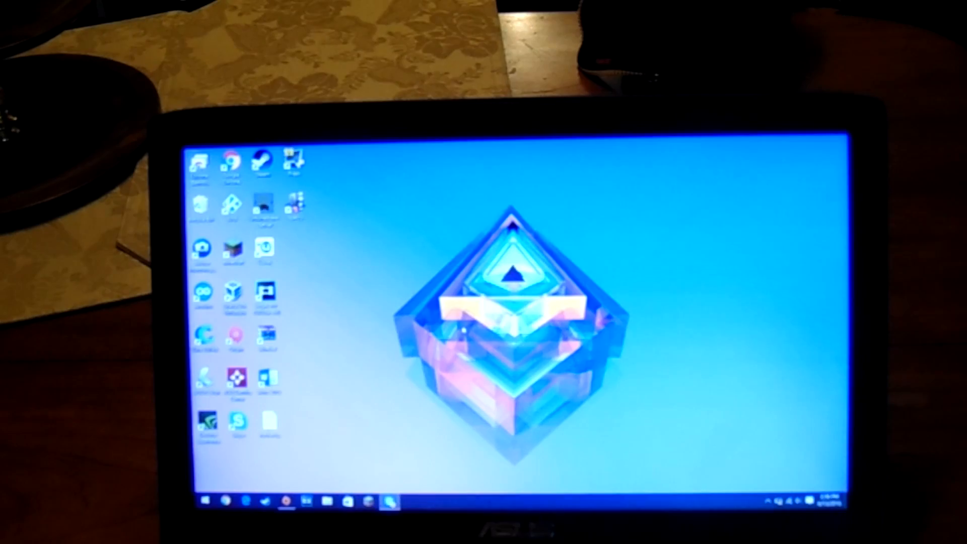